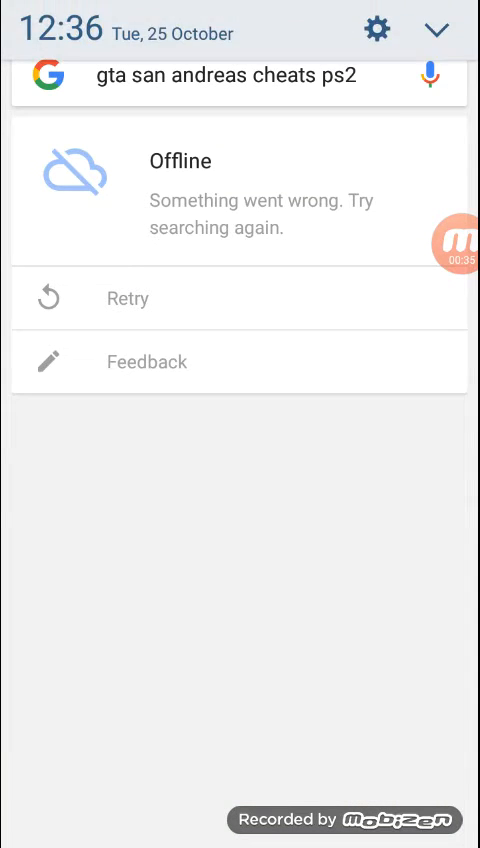
Rerun the San Andreas PS2 cheats search and reach the GameFAQs cheat codes result
left_click(126, 298)
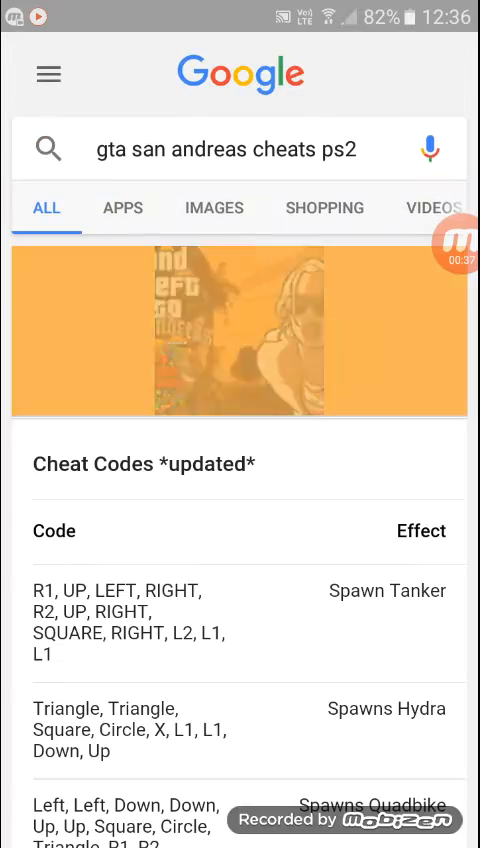
scroll("down", 3)
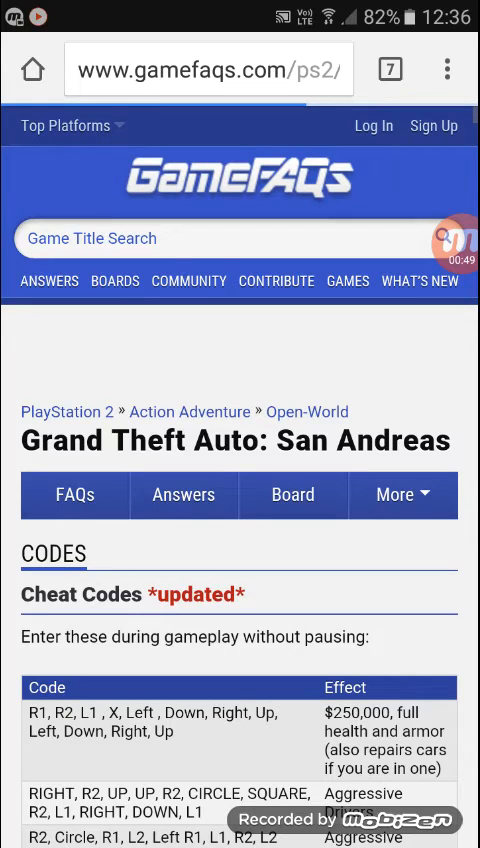
Start printing the GameFAQs cheats page from Chrome's menu, with Save as PDF selected (19 pages, ISO A4)
scroll("down", 3)
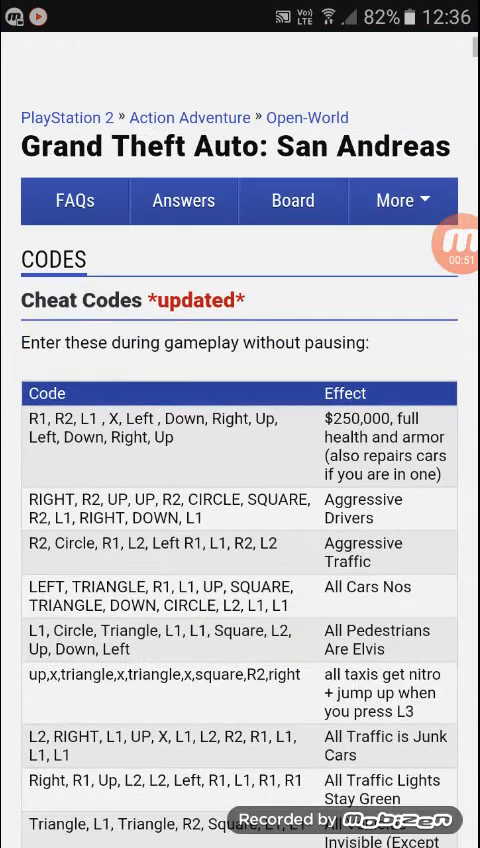
scroll("down", 3)
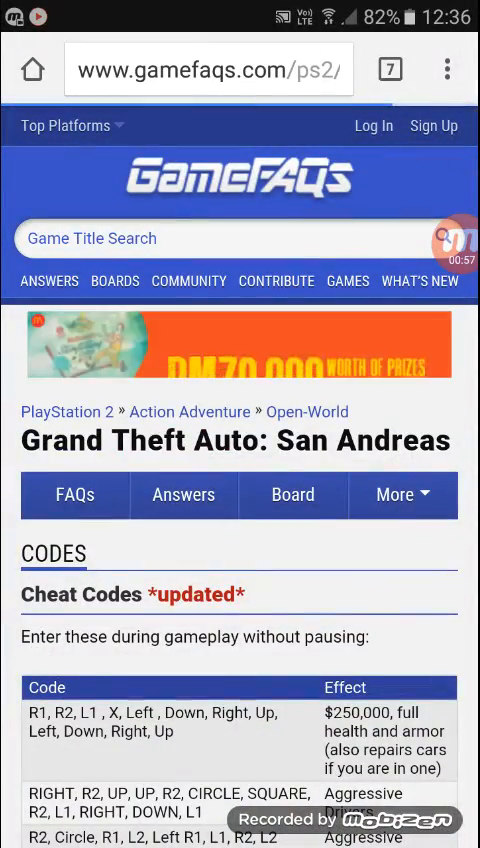
left_click(448, 70)
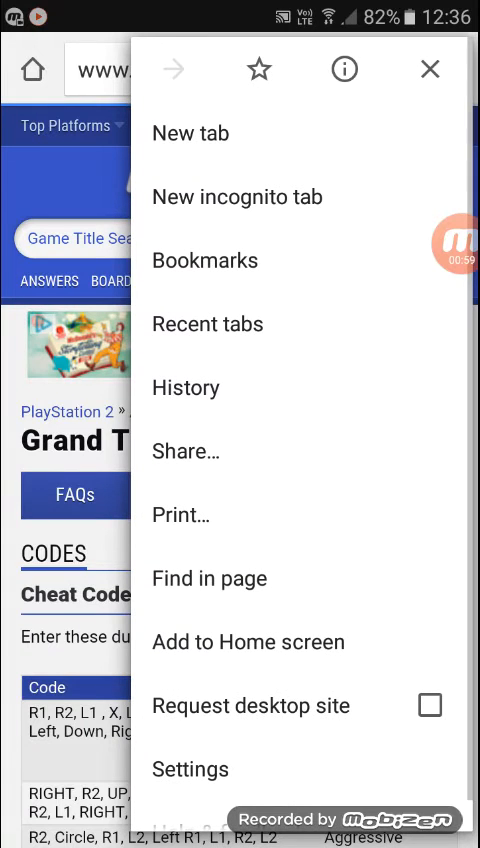
left_click(180, 516)
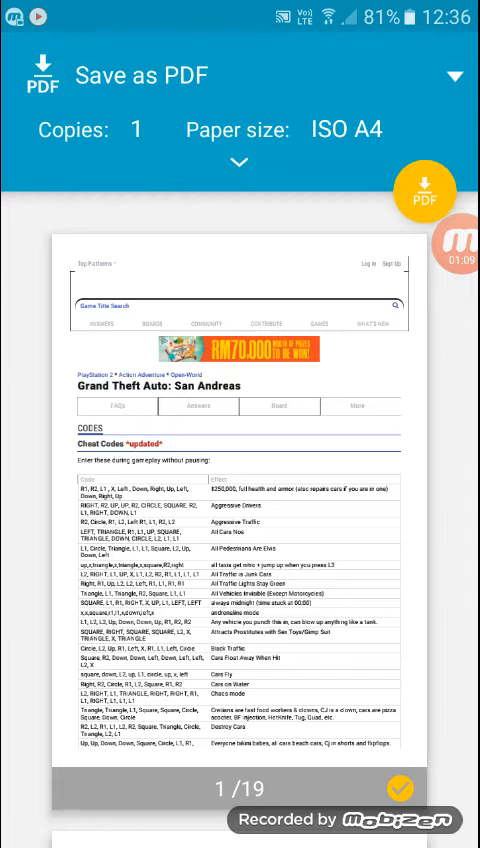
Save the cheats PDF to the Download folder on device storage
left_click(424, 190)
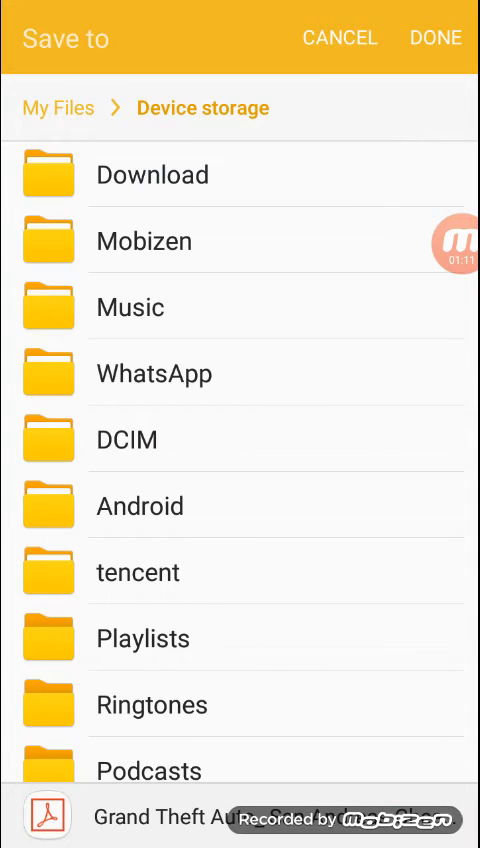
left_click(152, 176)
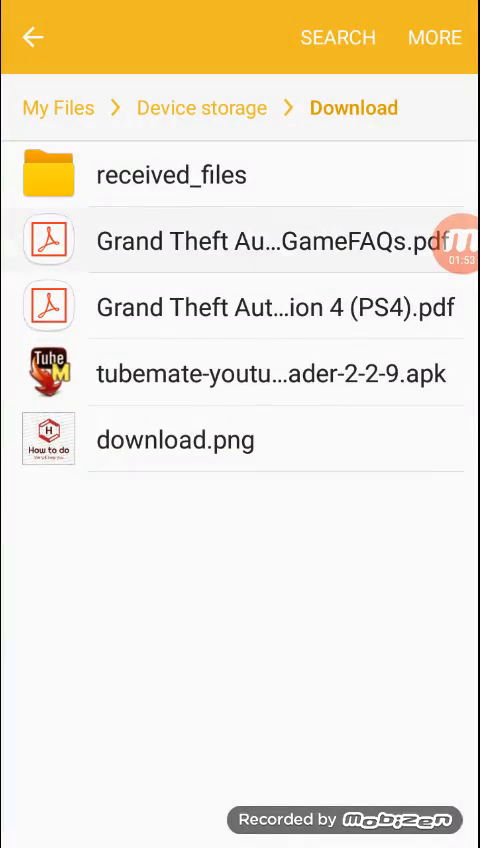
View the saved GameFAQs cheats PDF and scroll to its cheat code table on page 2 of 19
left_click(276, 240)
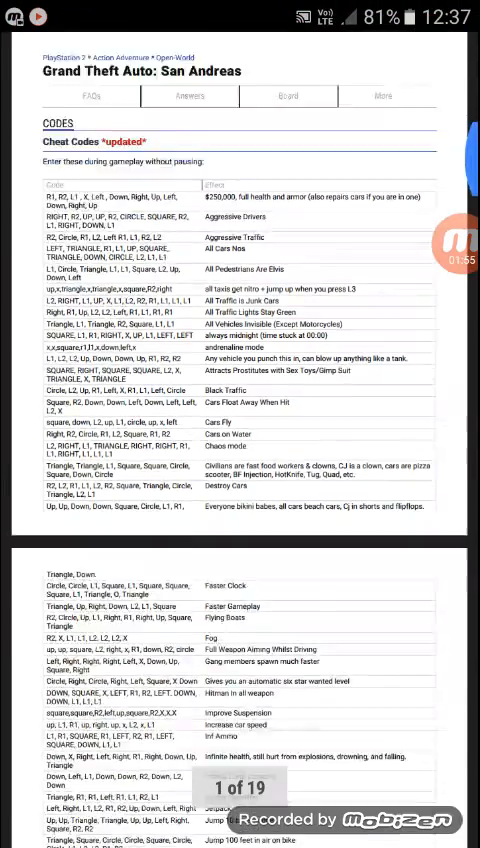
scroll("down", 3)
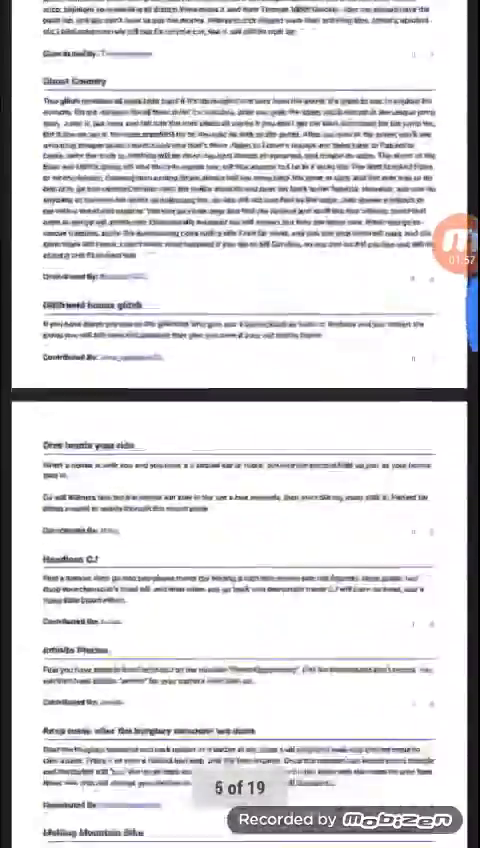
scroll("down", 3)
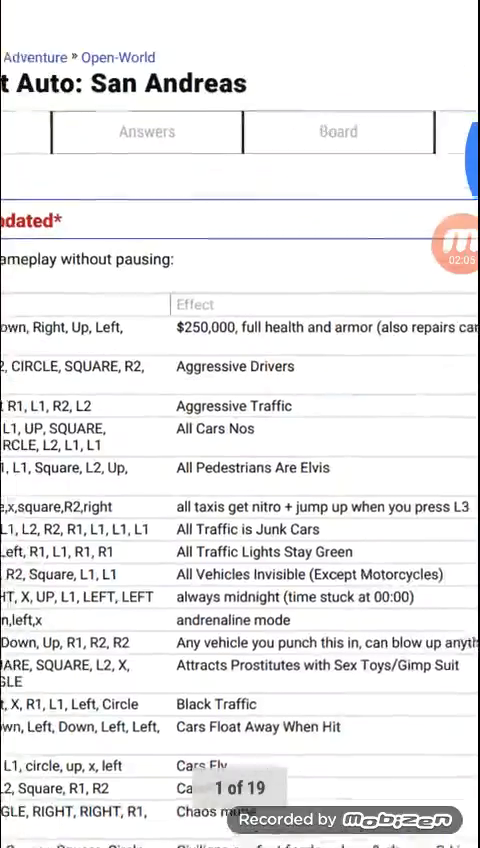
scroll("down", 3)
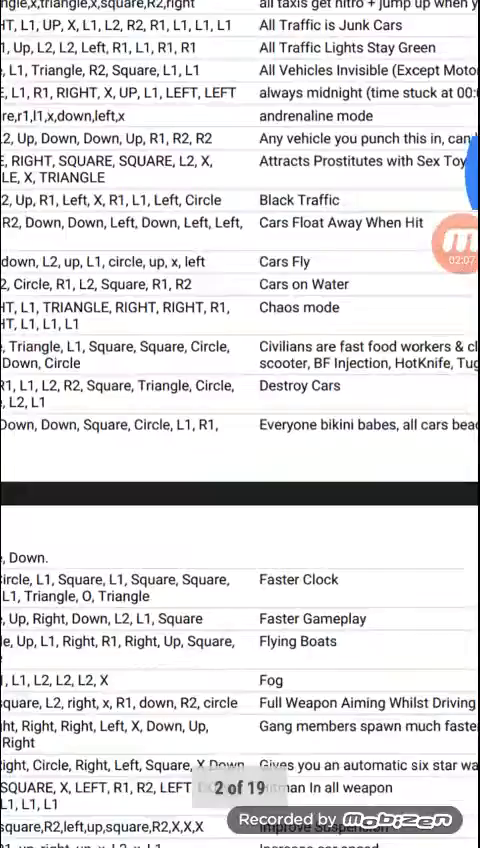